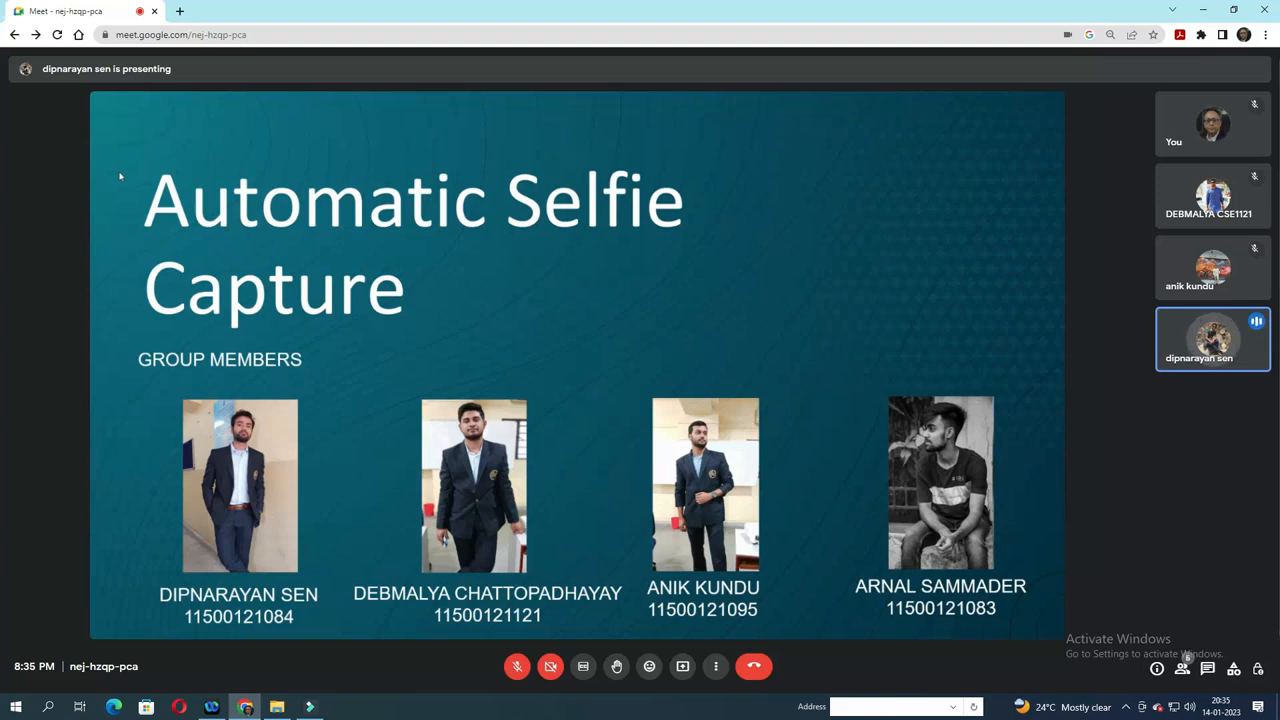
Advance the Automatic Selfie Capture slides to slide 4, Steps Required.
click(715, 666)
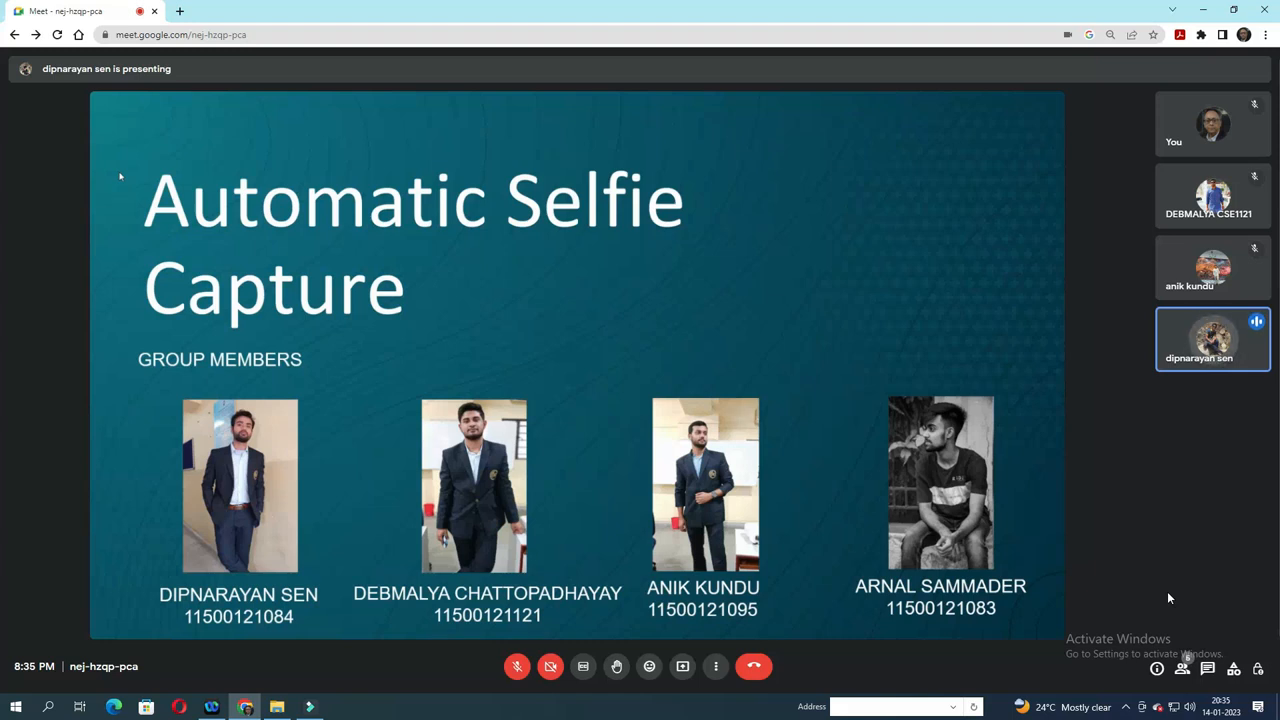
mouse_move(700, 681)
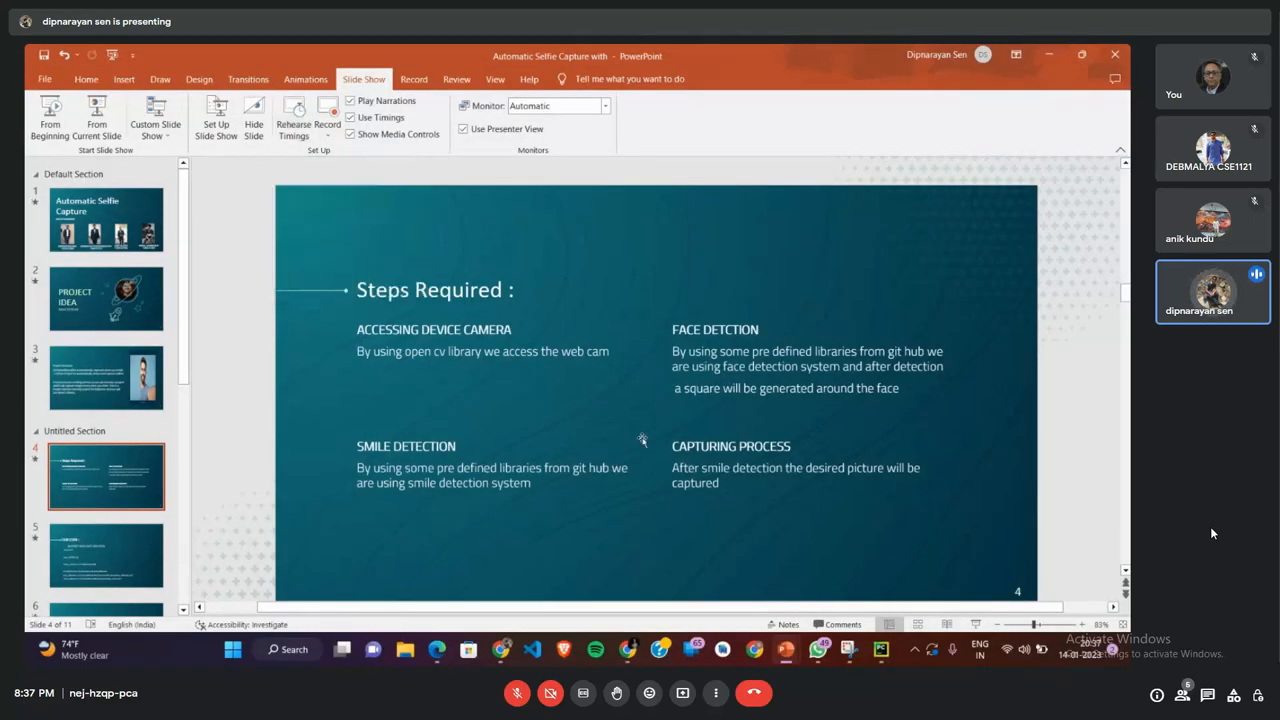
Show PyCharm's main.py and scroll from the imports through the detection loop to imwrite.
click(880, 649)
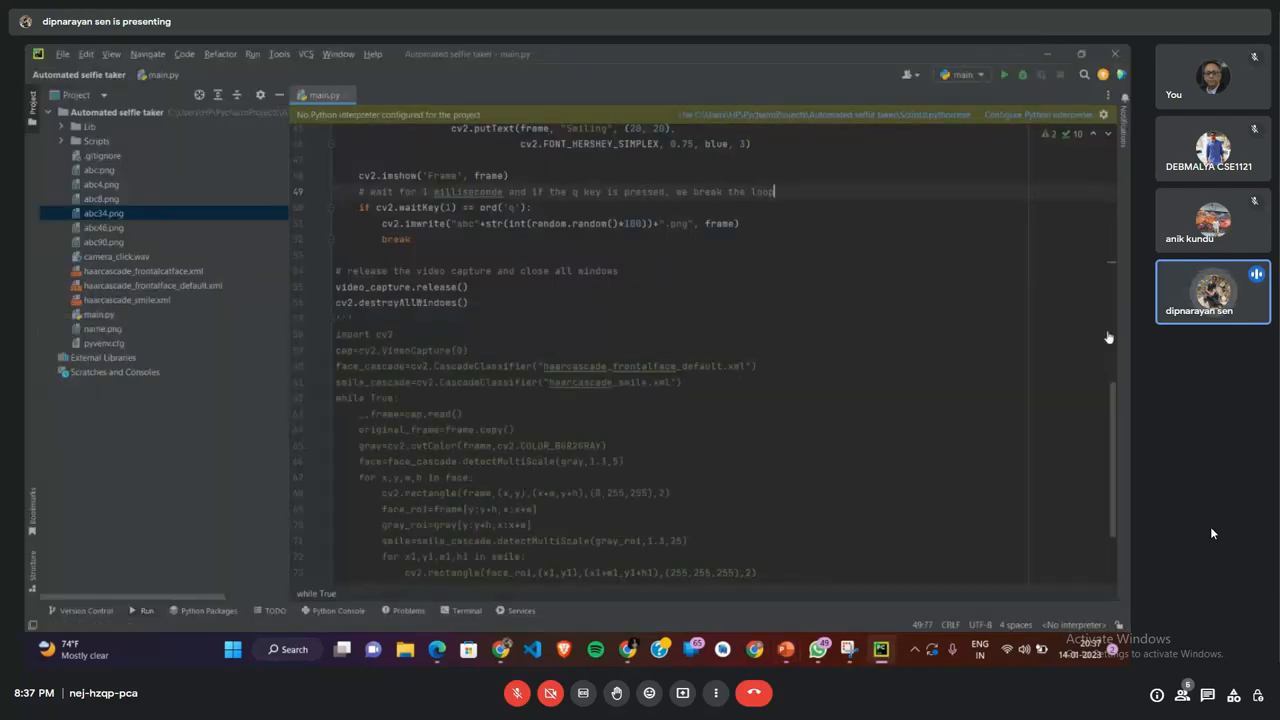
scroll(up, 3)
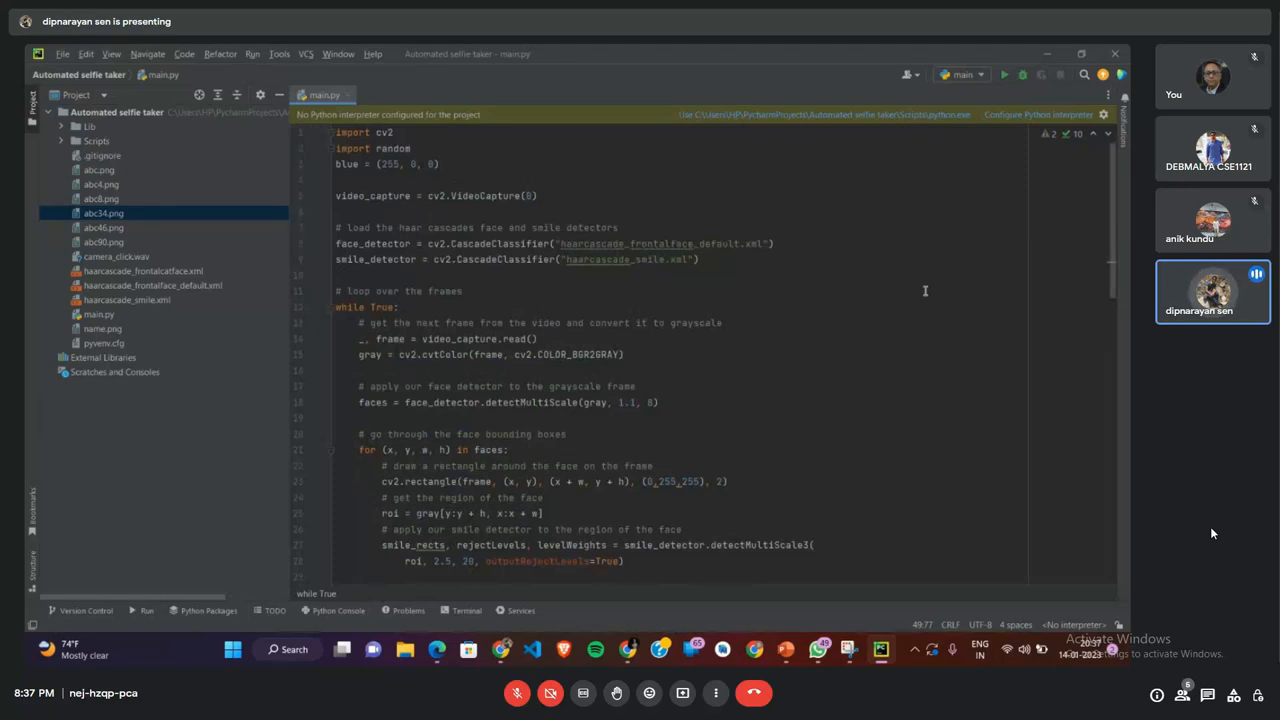
scroll(down, 3)
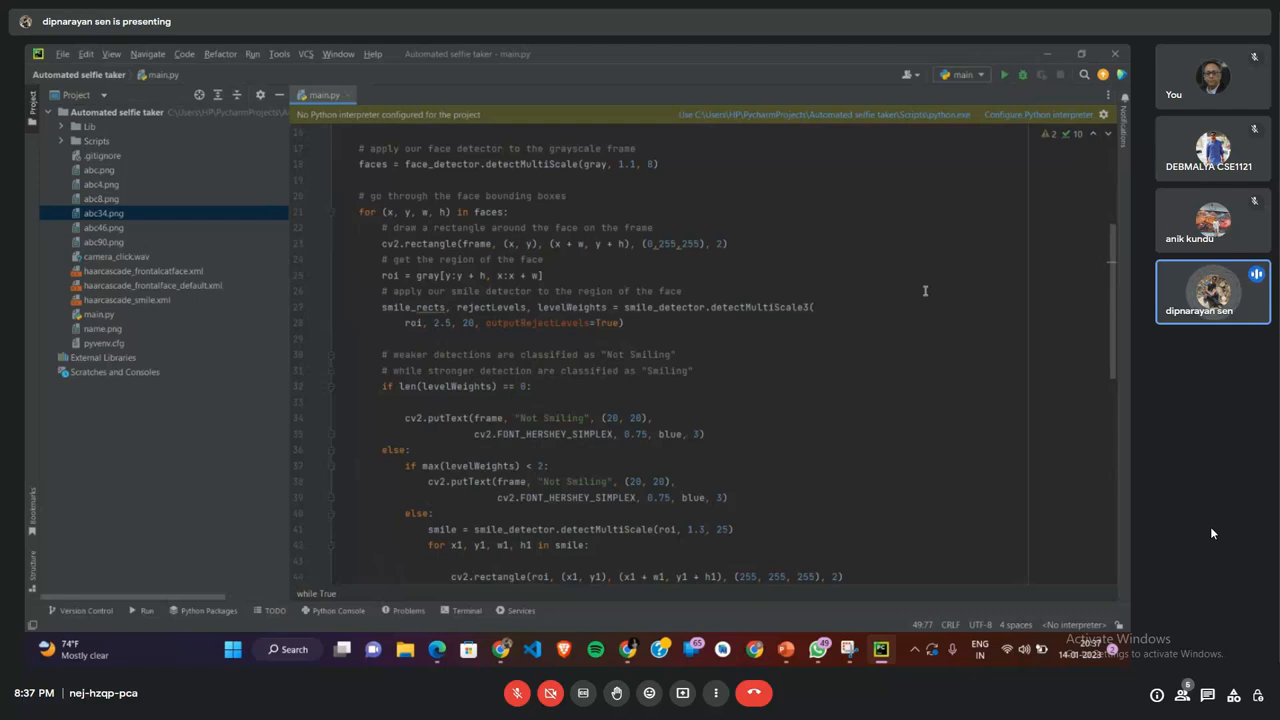
scroll(down, 3)
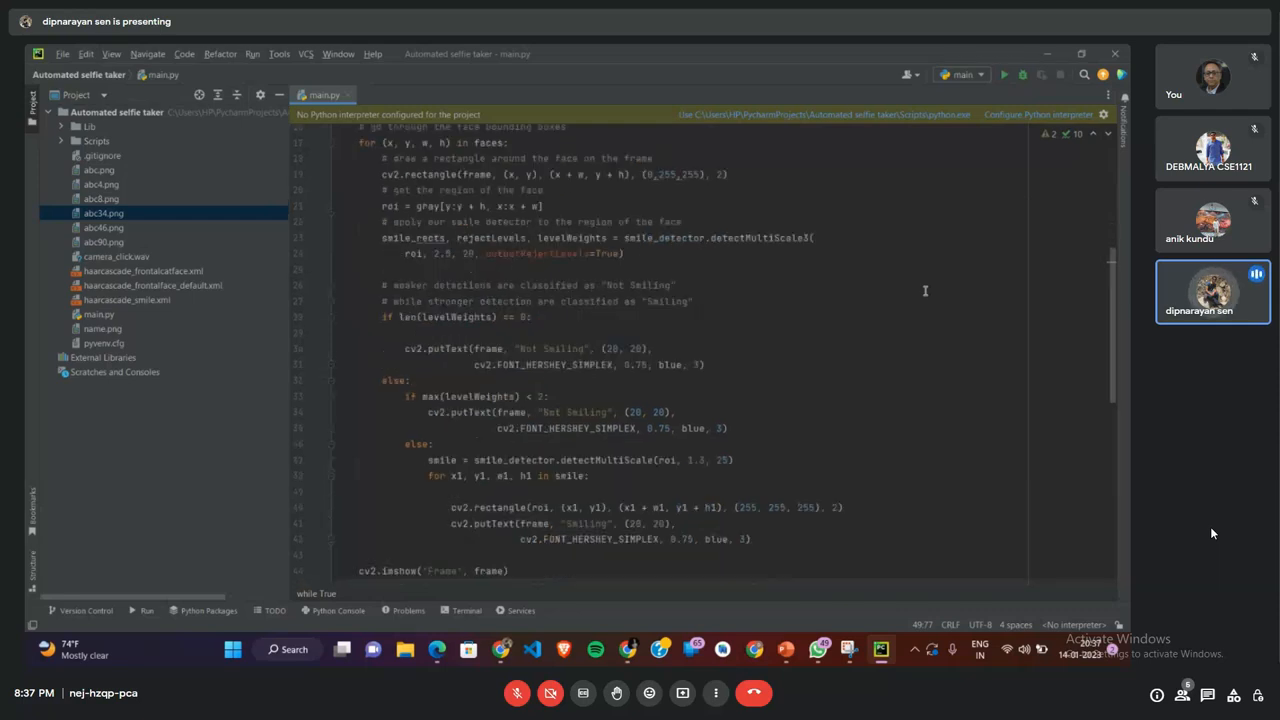
scroll(down, 3)
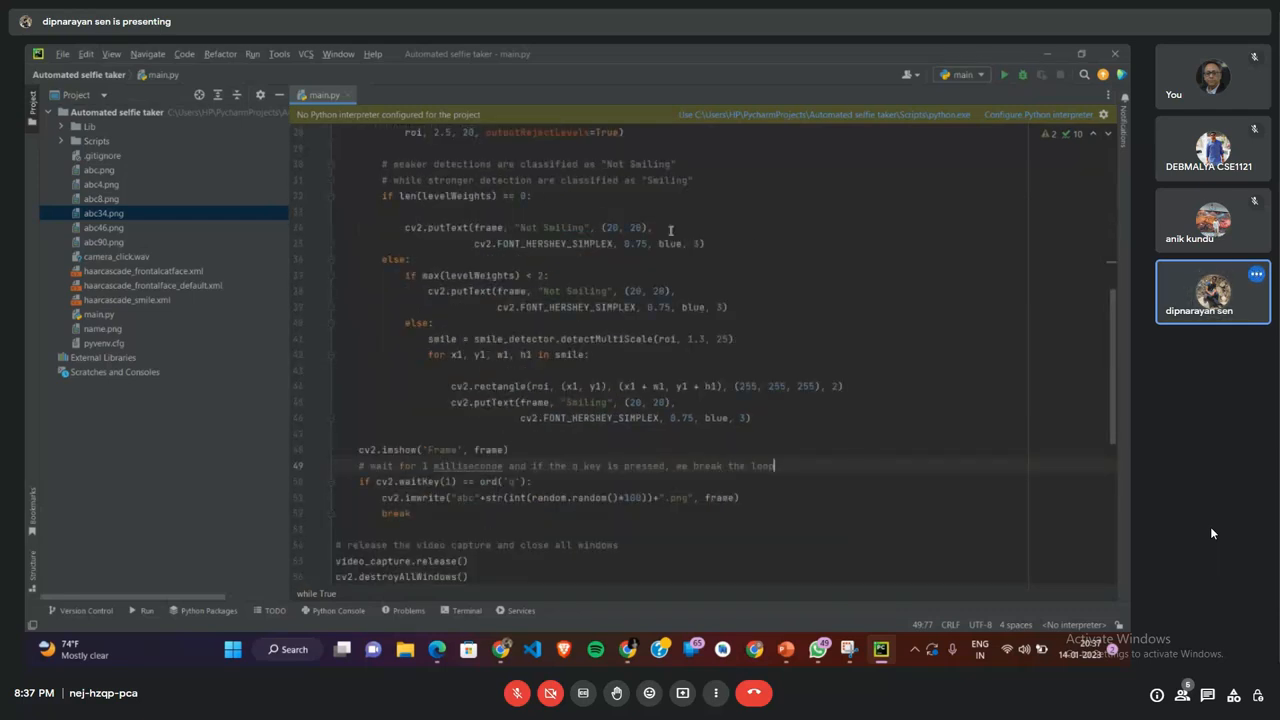
Run main.py, let the webcam Frame window mark a smile, then close it.
click(1004, 75)
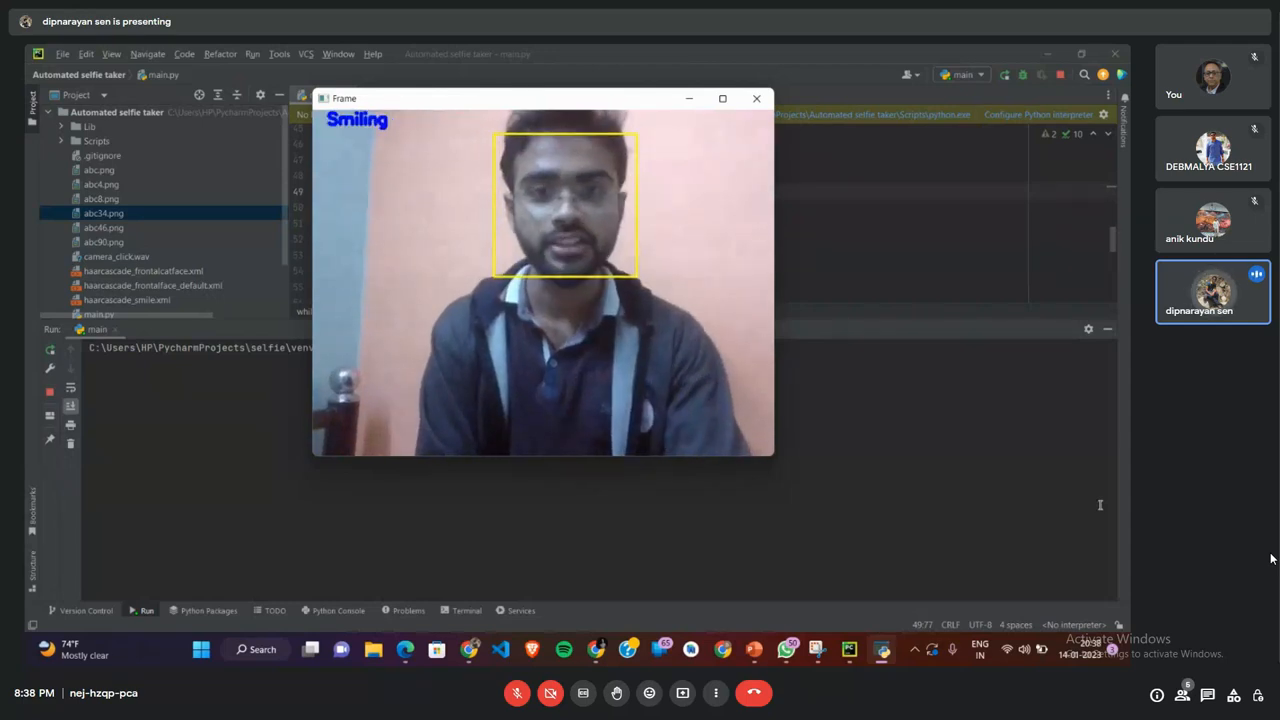
click(756, 98)
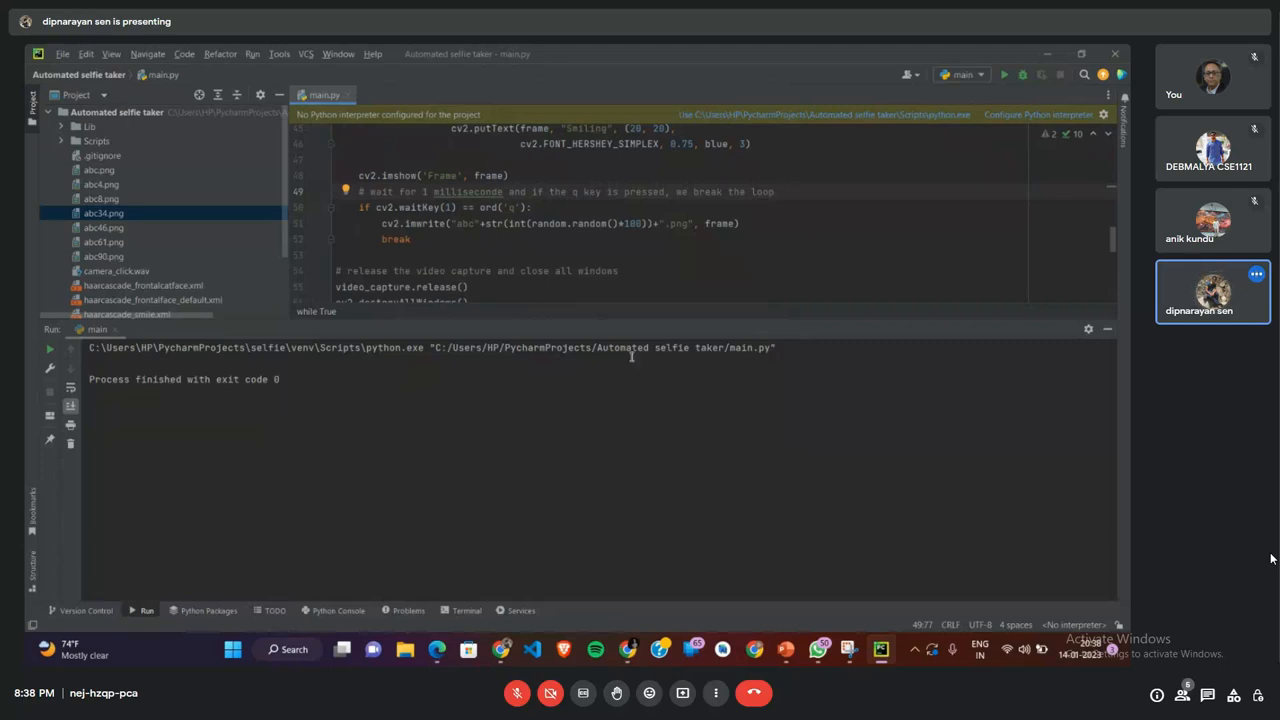
Open abc61.png from the Project tree, then return to the Steps Required slide.
click(103, 242)
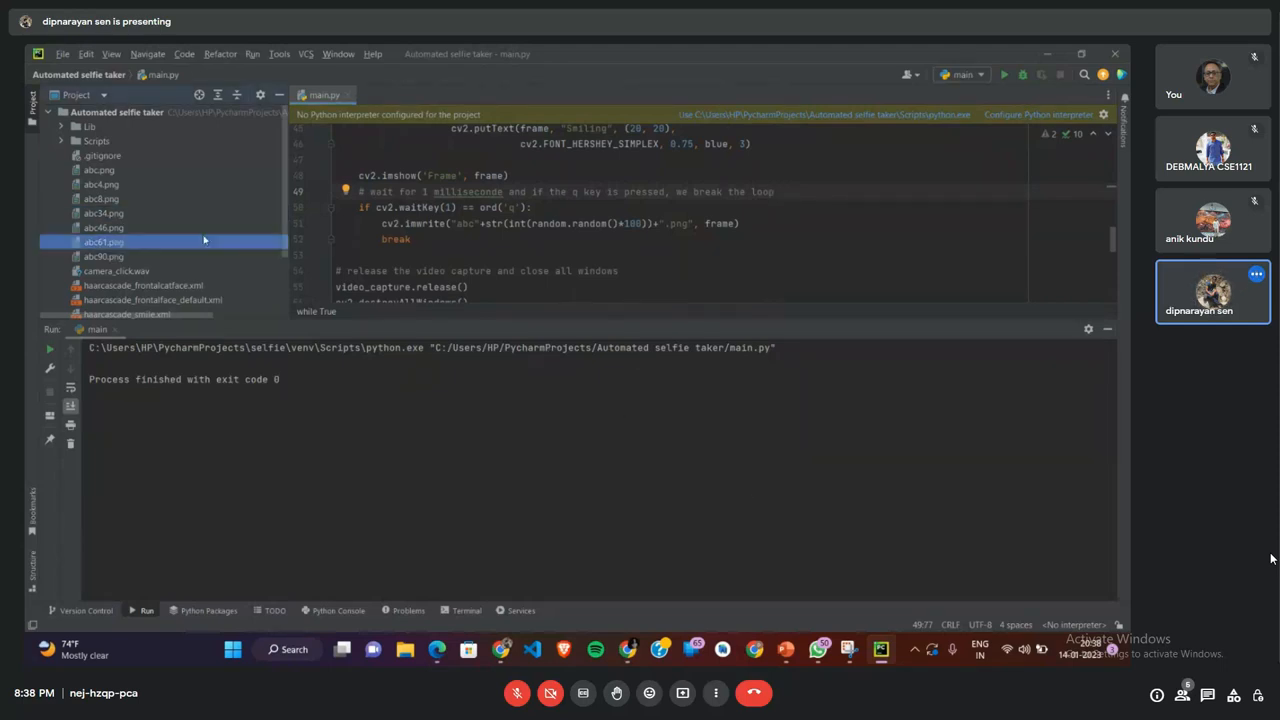
double_click(103, 242)
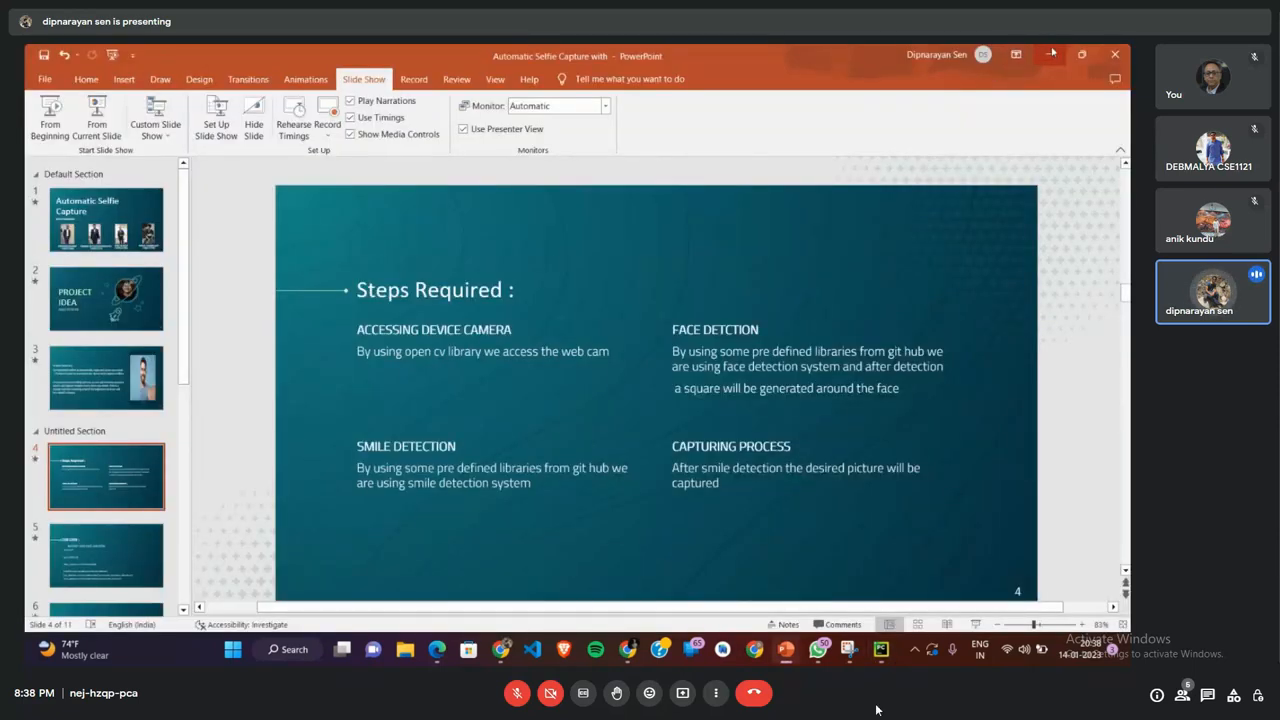
click(517, 692)
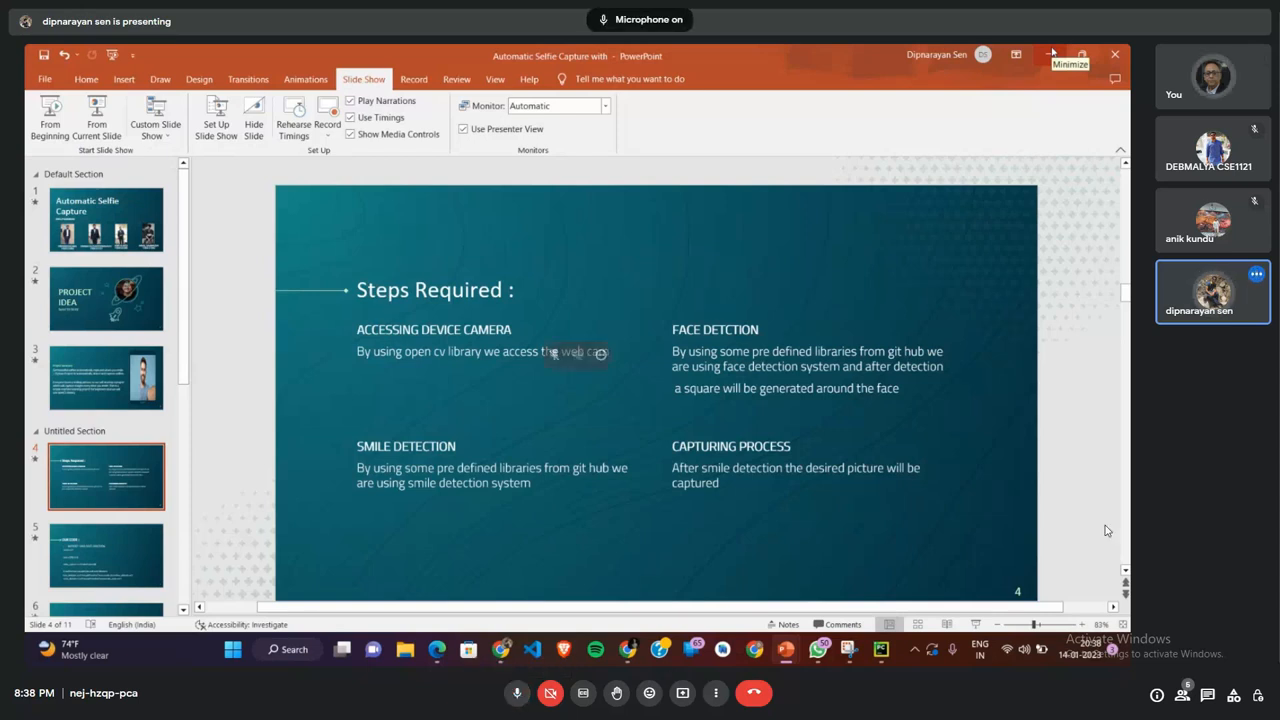